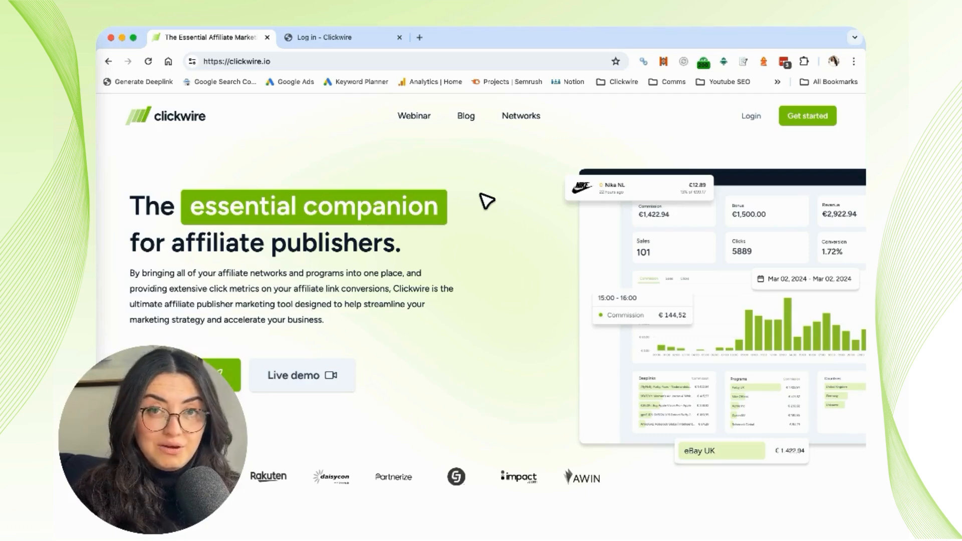
mouse_move(371, 45)
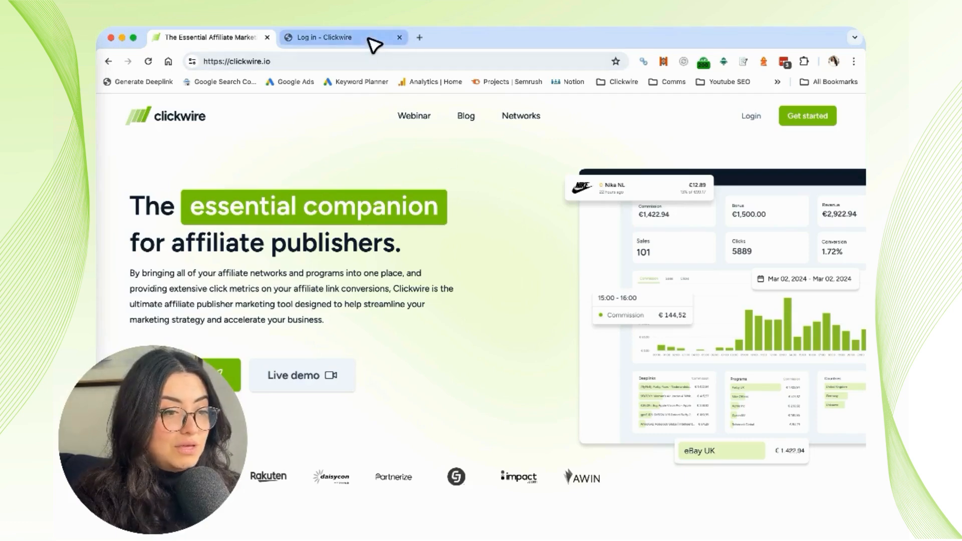
Switch to the 'Log in - Clickwire' browser tab with demo credentials pre-filled
left_click(335, 38)
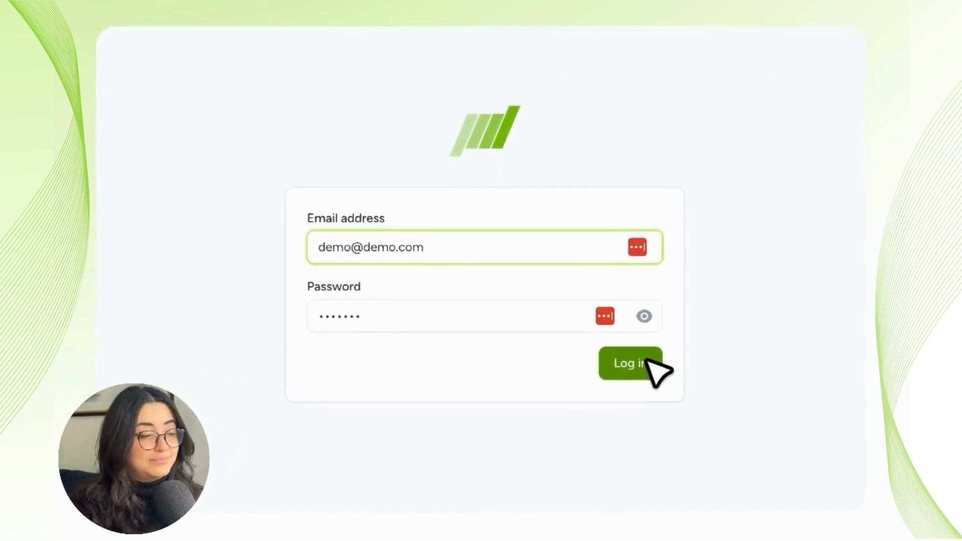
Sign in with the demo account to reach the dashboard
left_click(629, 362)
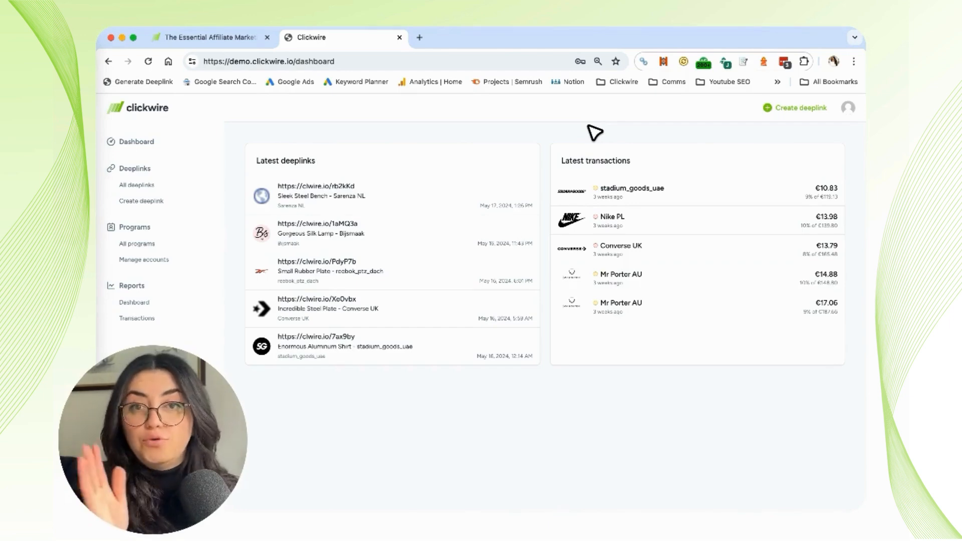
Show the All programs list with each program's status and network
left_click(137, 244)
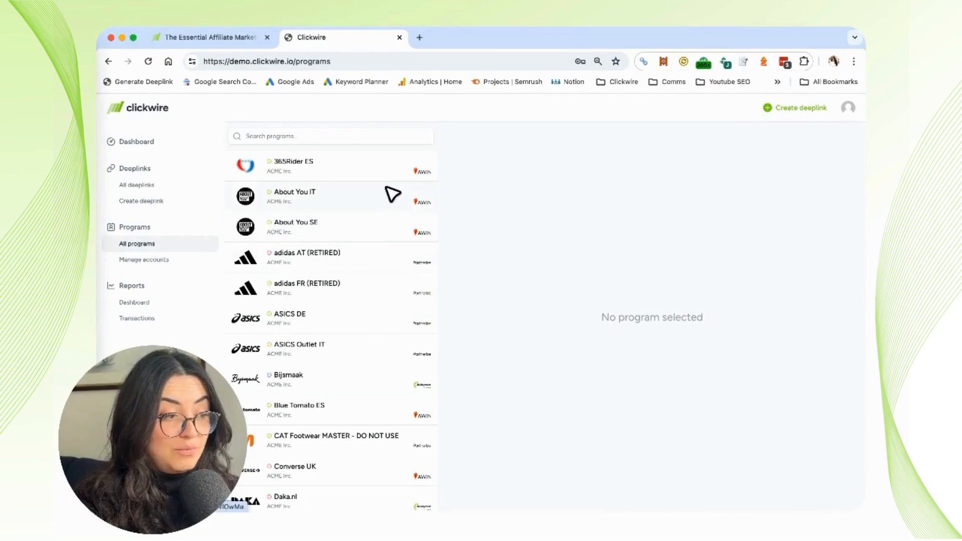
mouse_move(384, 449)
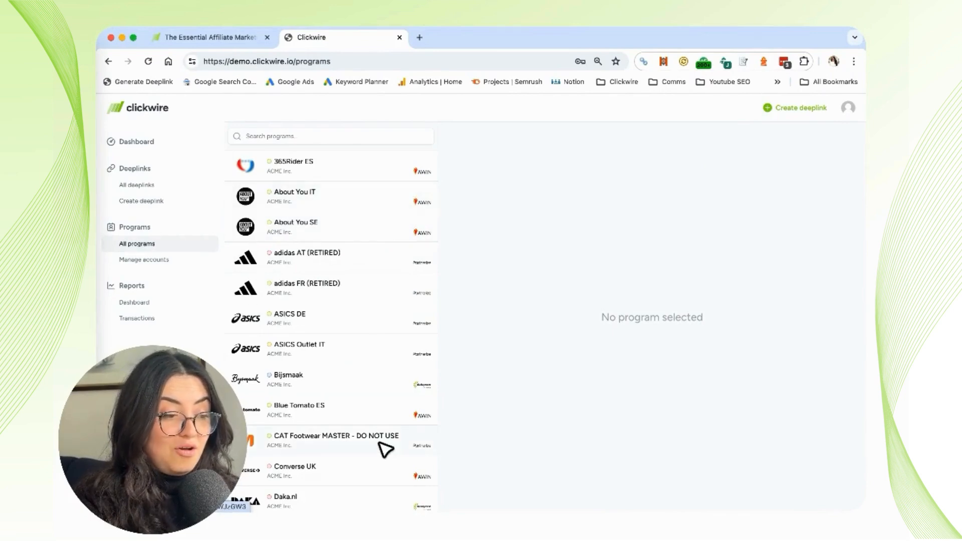
mouse_move(356, 262)
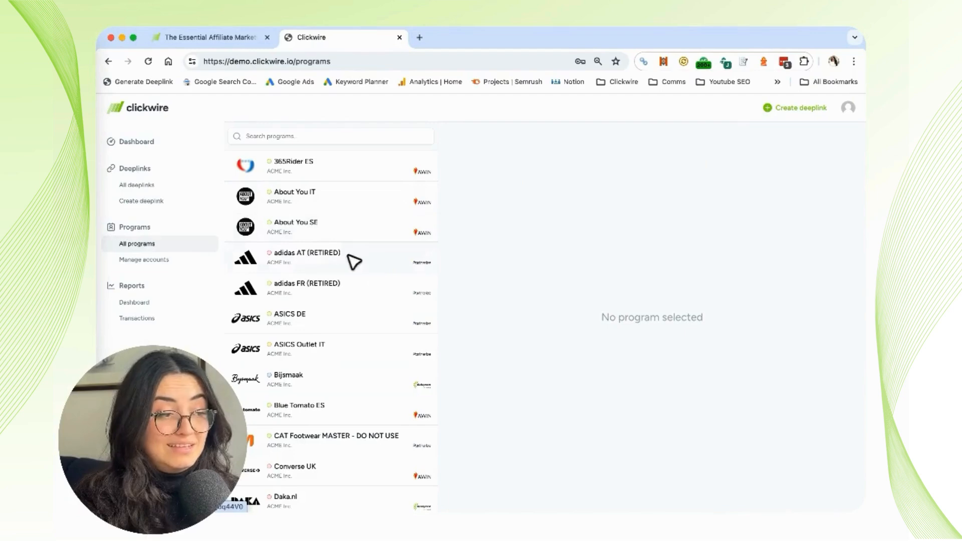
left_click(143, 258)
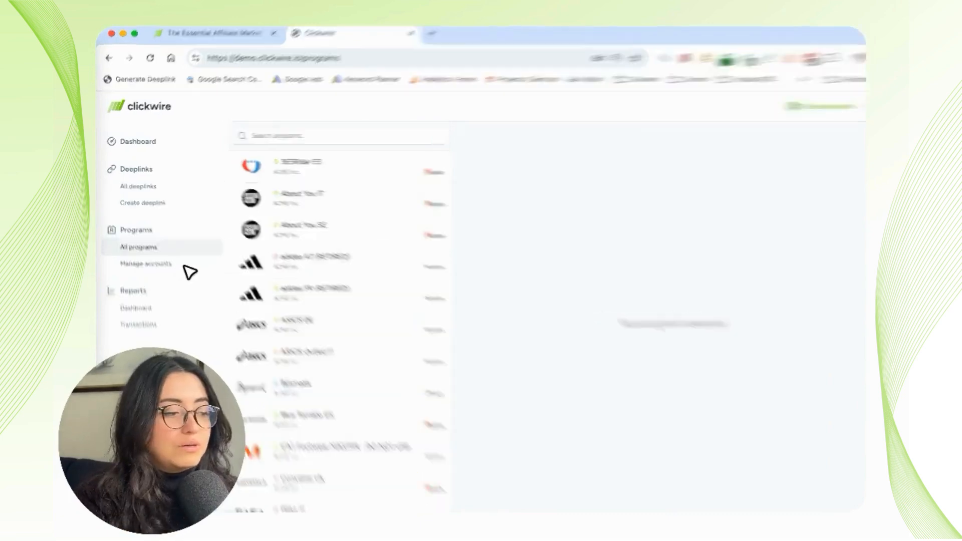
Review the Daisycon network account's sites, Details and Credentials panels under Manage accounts
left_click(147, 264)
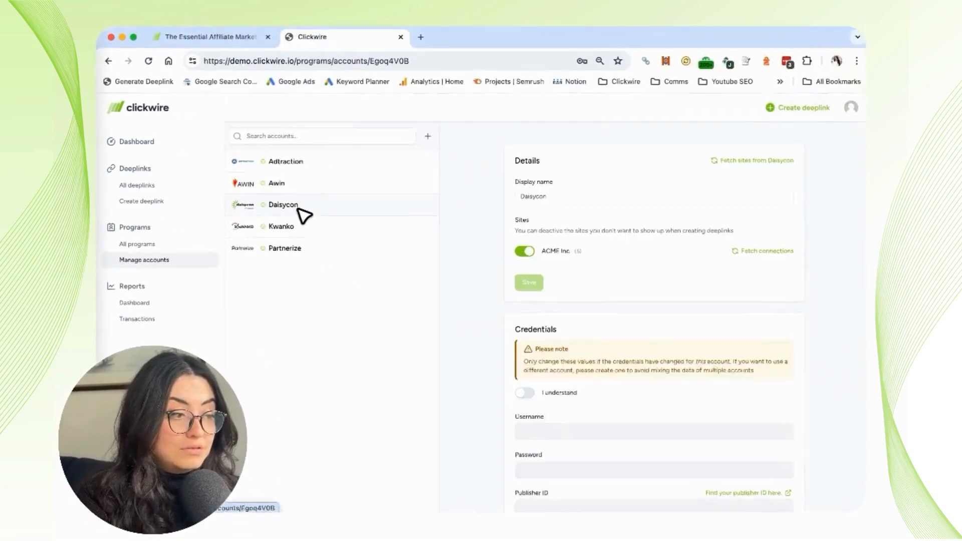
scroll("down", 3)
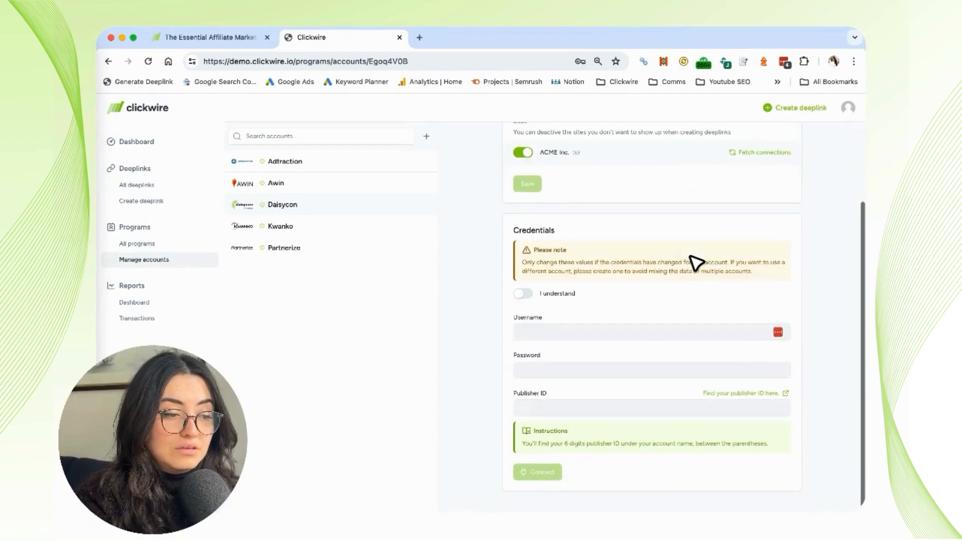
mouse_move(669, 430)
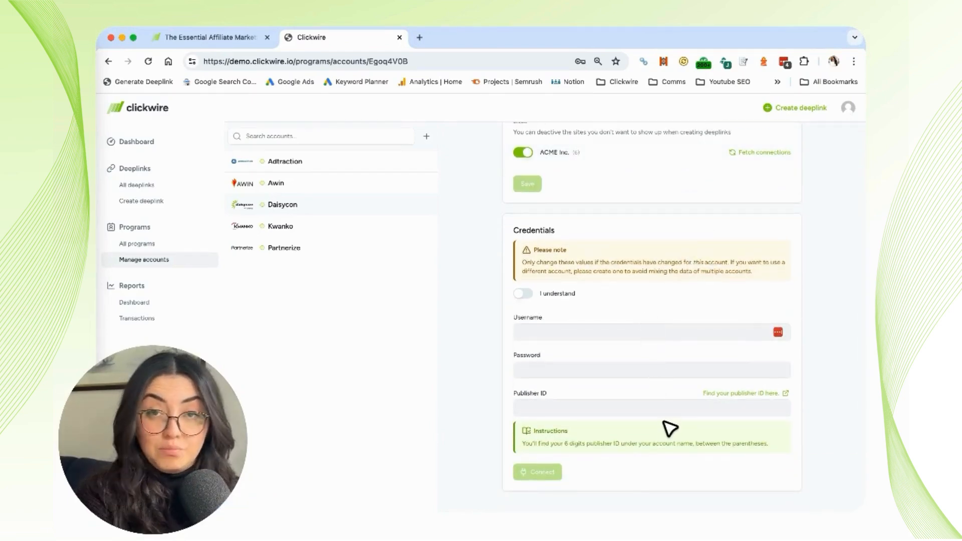
mouse_move(667, 415)
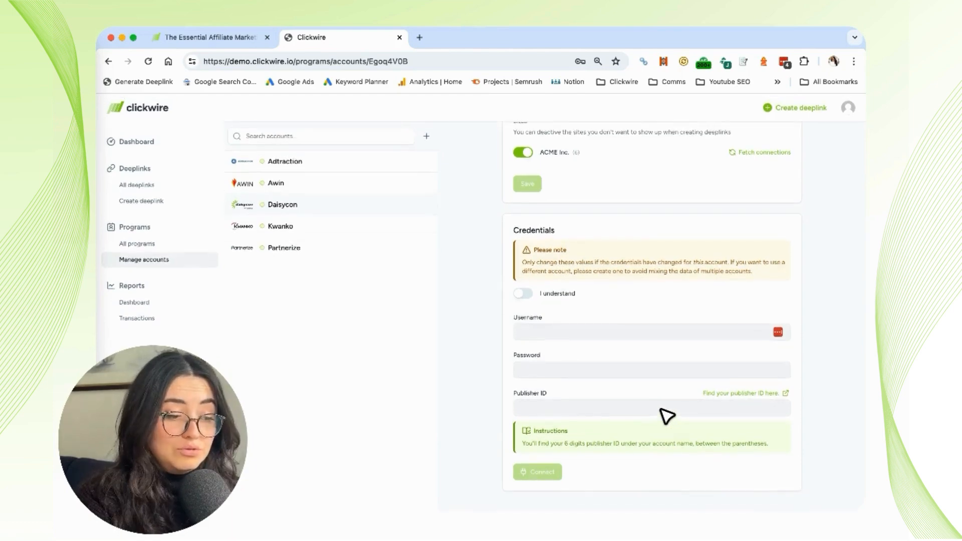
mouse_move(658, 199)
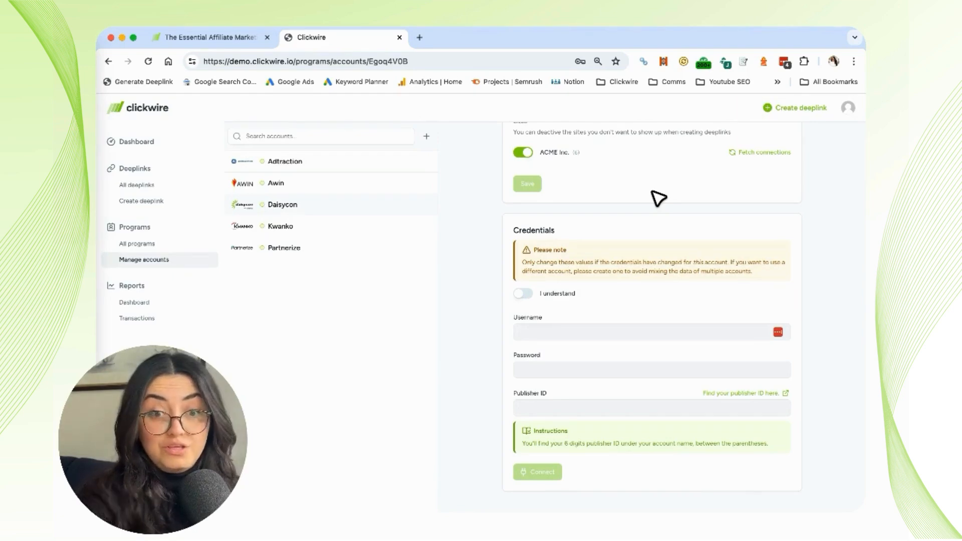
mouse_move(539, 205)
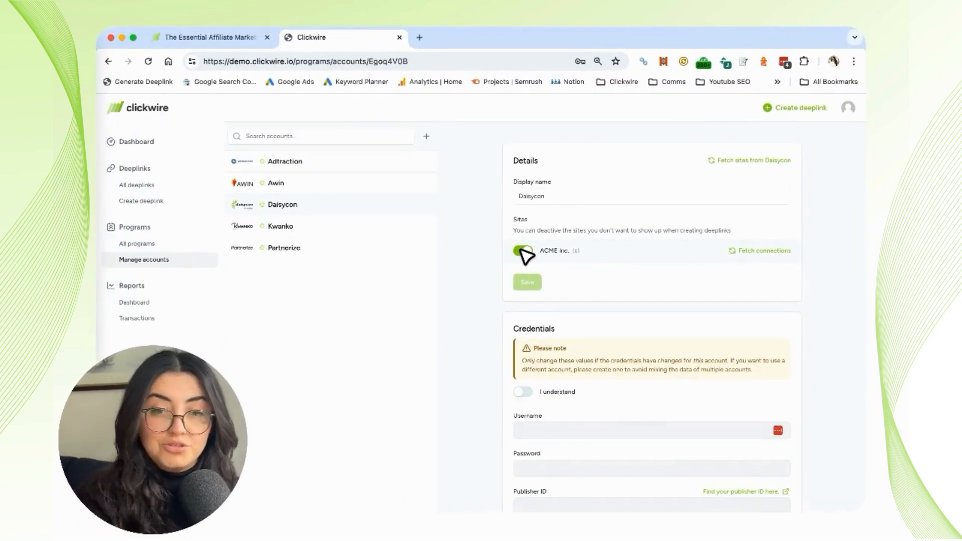
left_click(523, 251)
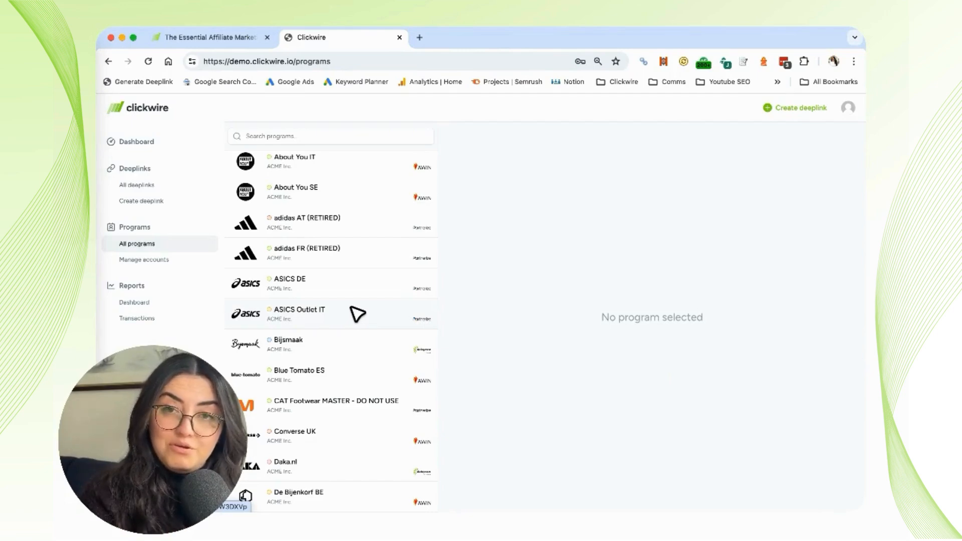
mouse_move(306, 239)
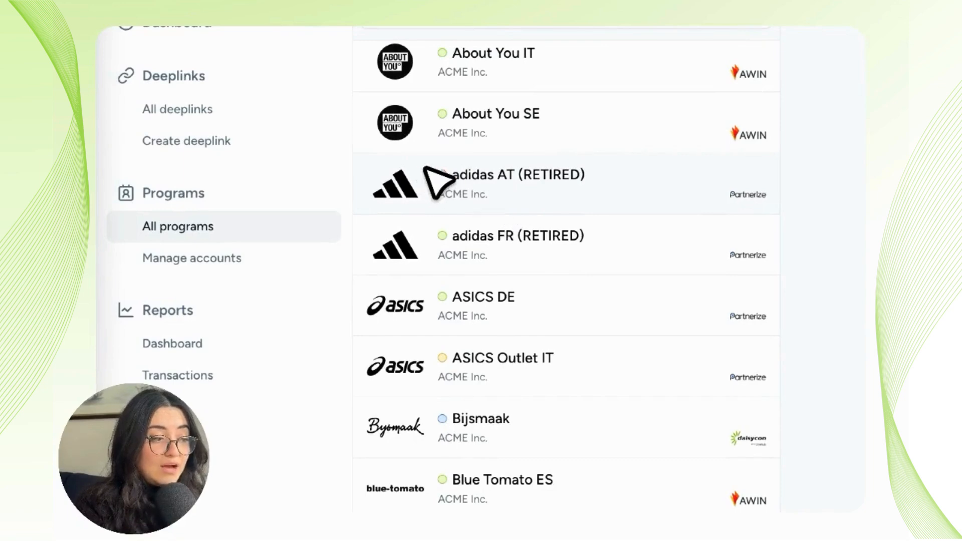
mouse_move(442, 174)
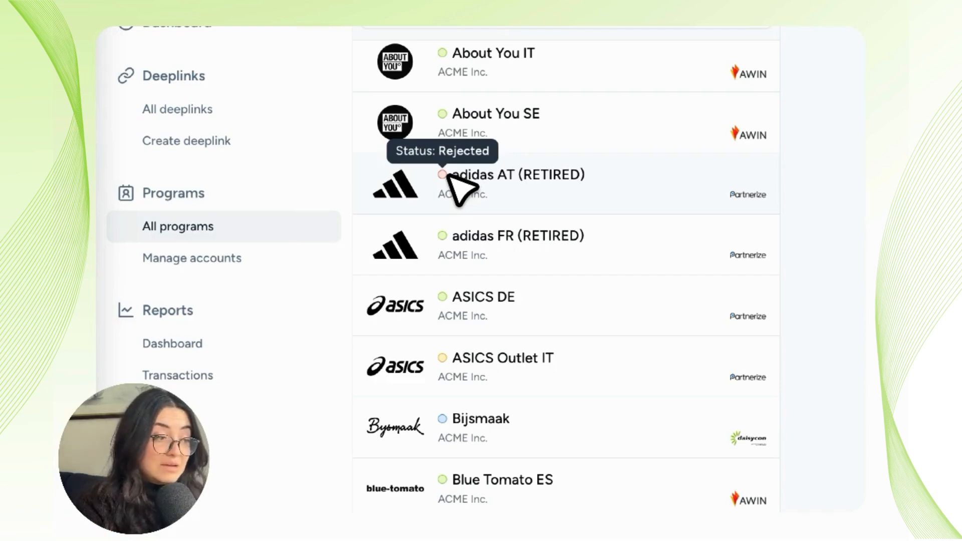
mouse_move(443, 114)
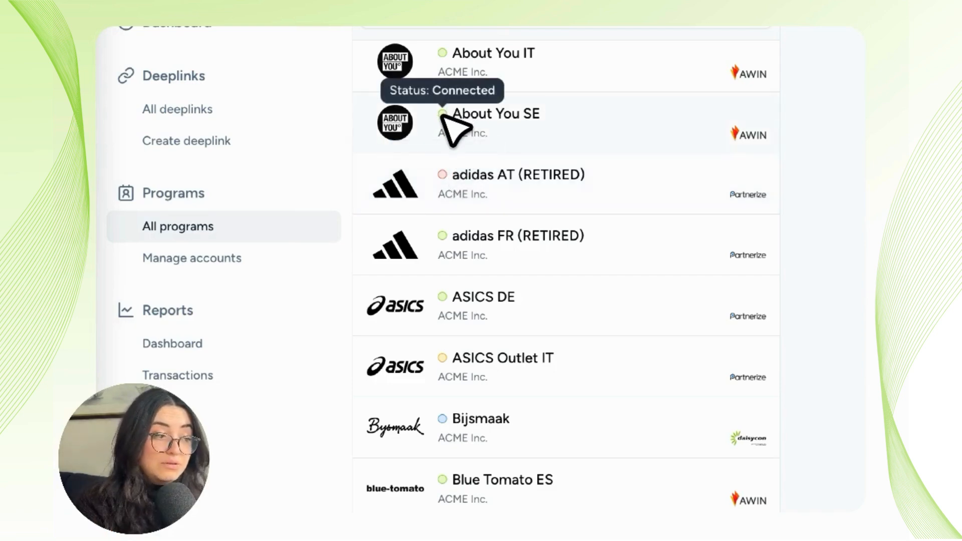
mouse_move(454, 364)
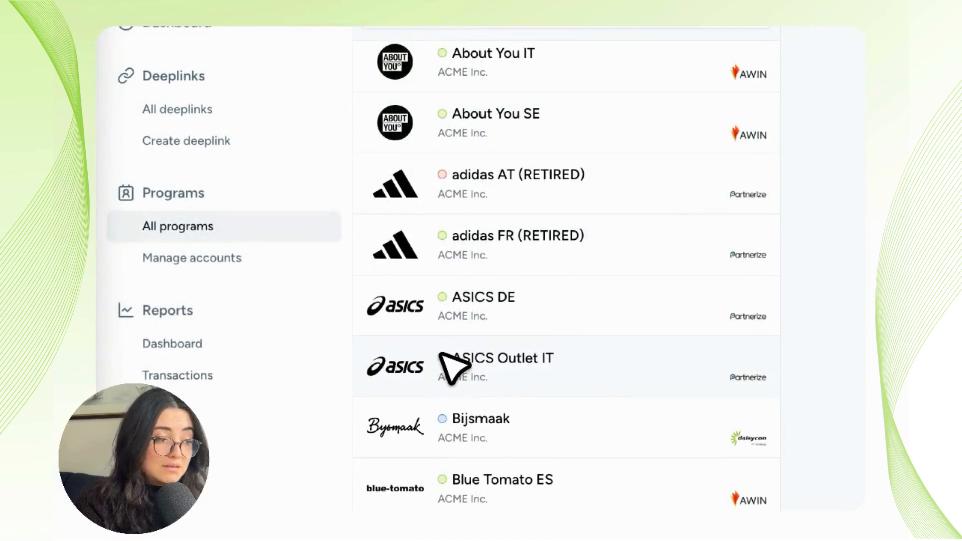
mouse_move(442, 358)
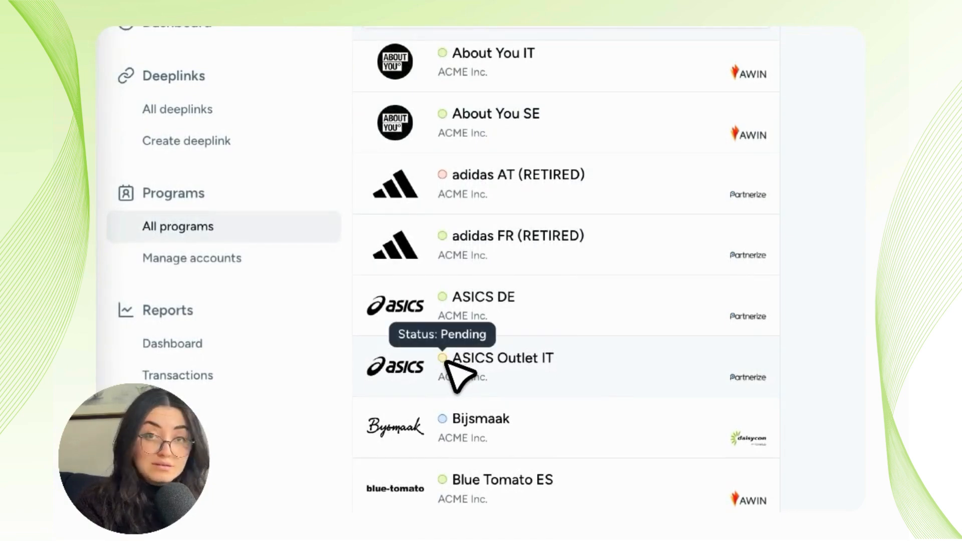
mouse_move(443, 419)
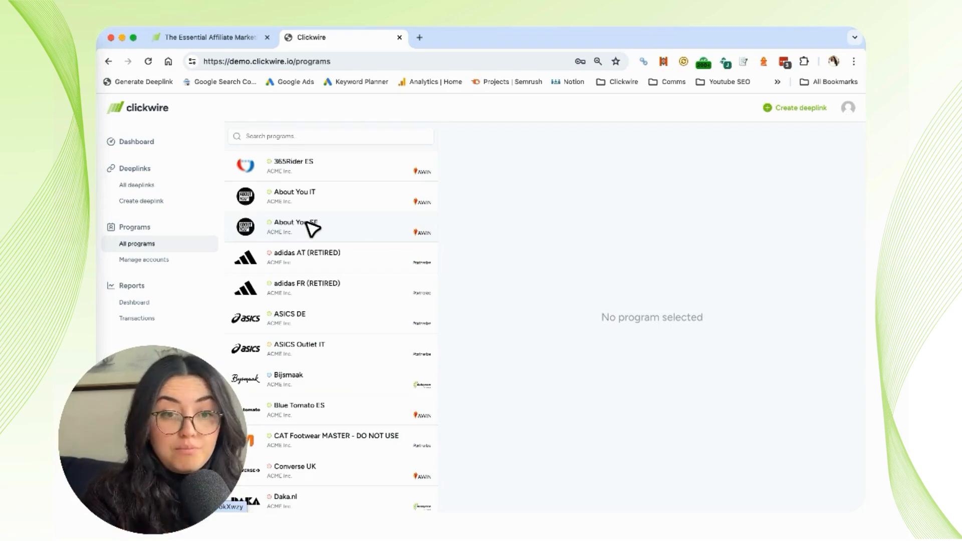
Review Converse UK's deeplink domain, latest transactions and latest deeplinks on its program page
scroll("down", 3)
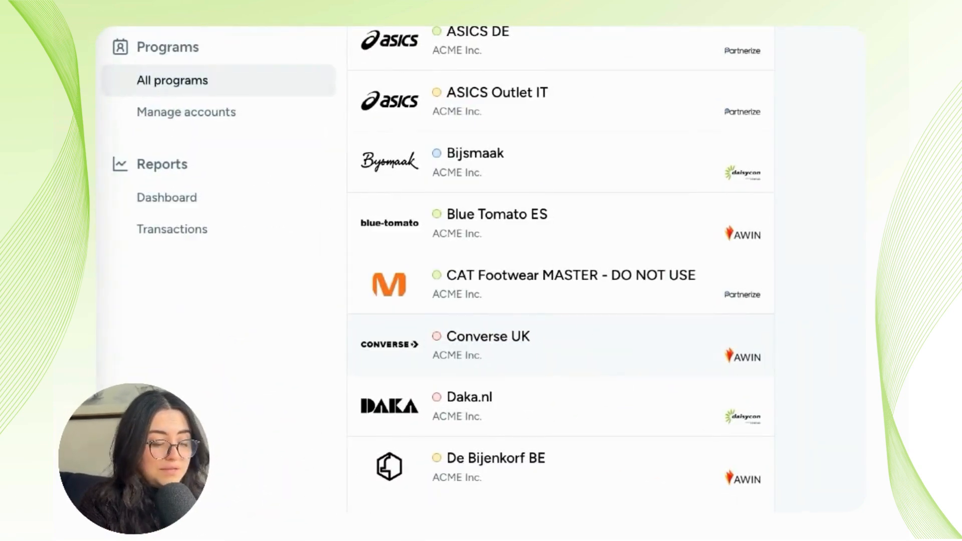
left_click(488, 336)
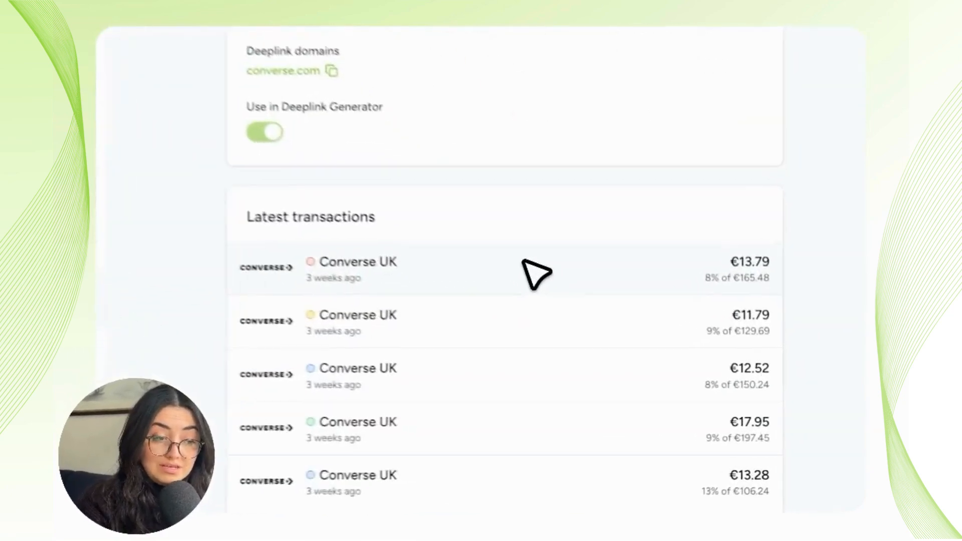
scroll("down", 3)
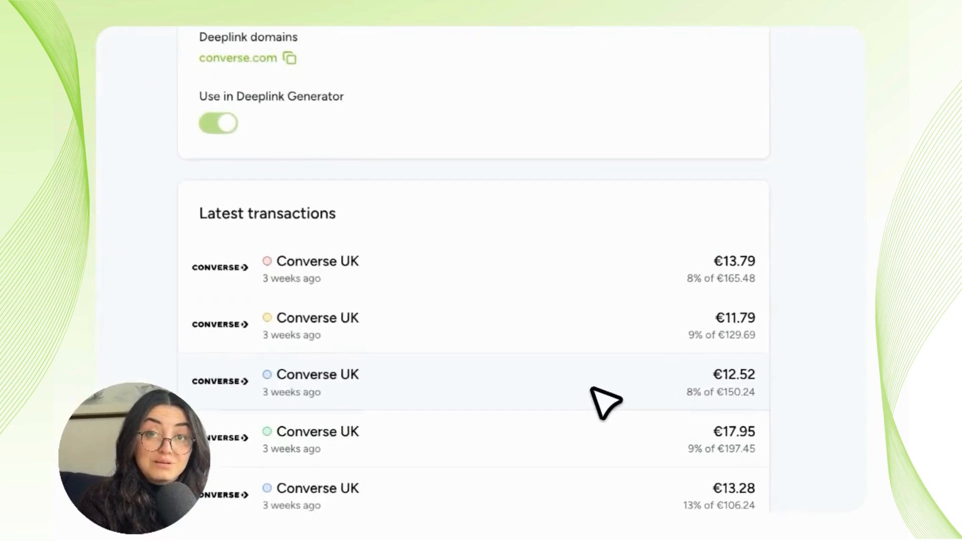
scroll("down", 3)
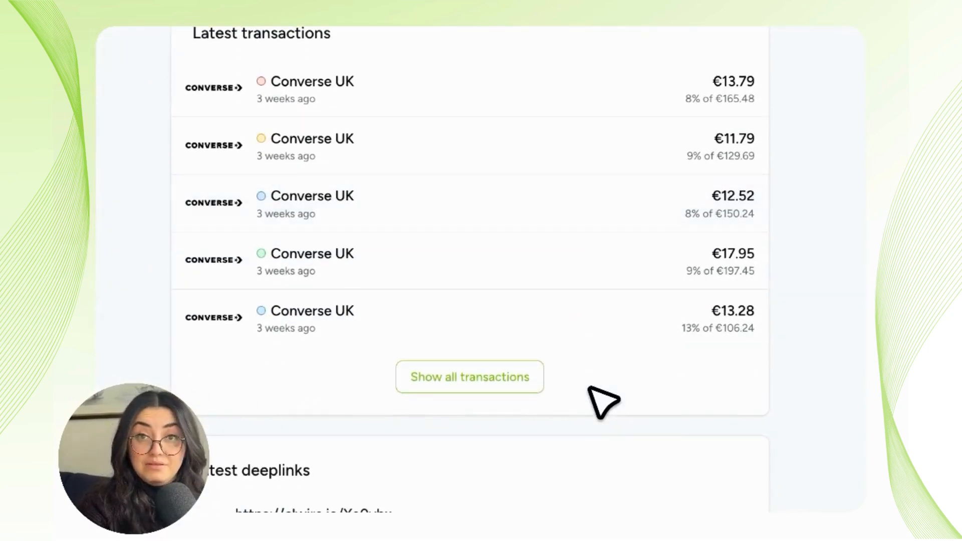
scroll("down", 3)
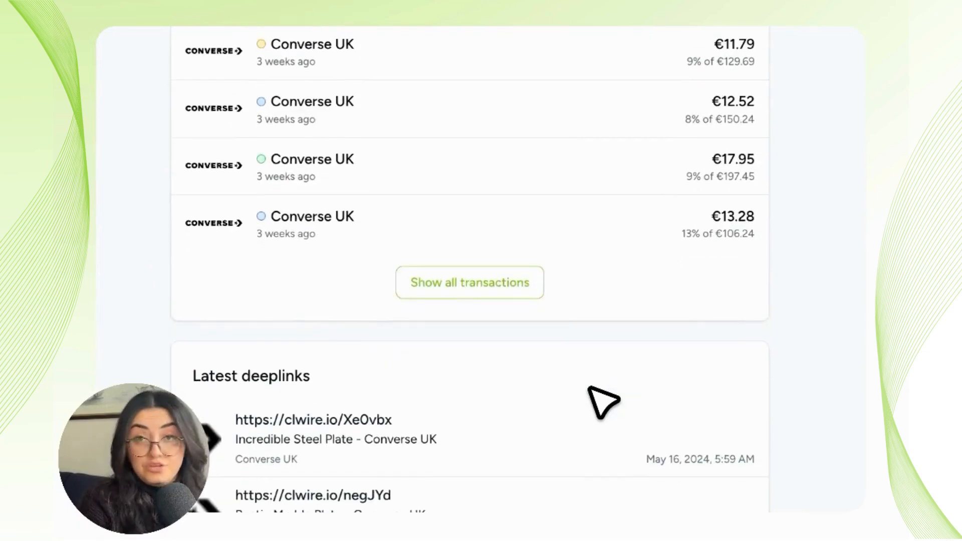
scroll("down", 3)
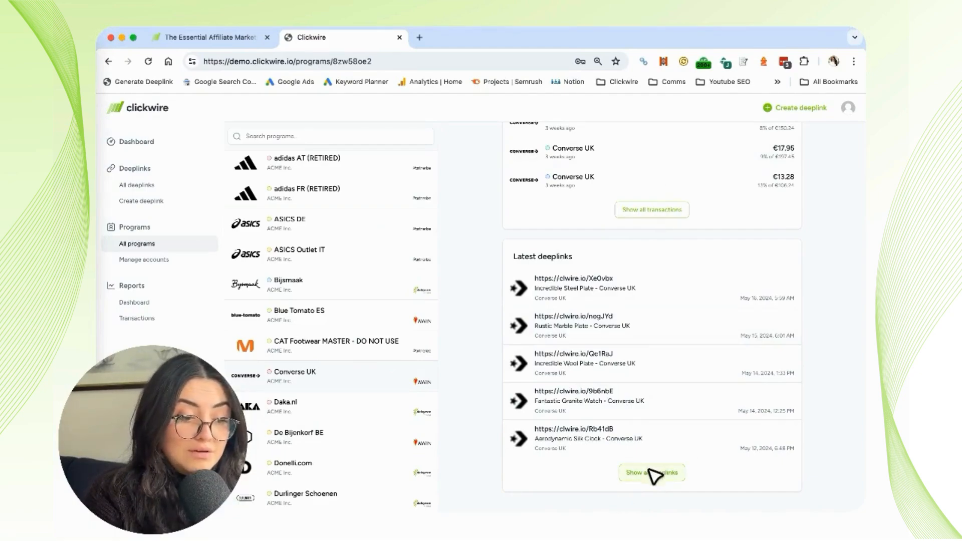
Show the empty UTM tag fields of the 'Rustic Marble Plate' (negJYd) deeplink from Converse UK's deeplinks list
left_click(651, 472)
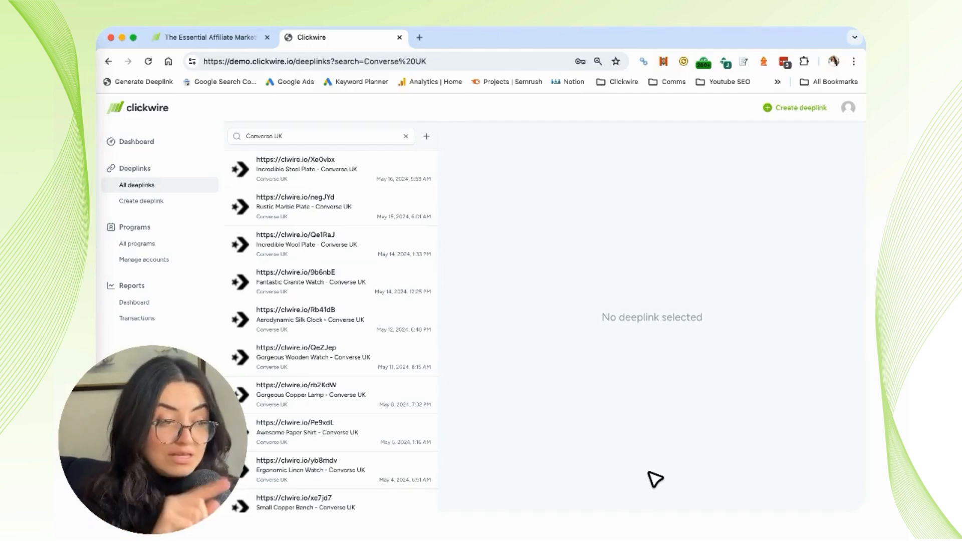
mouse_move(374, 202)
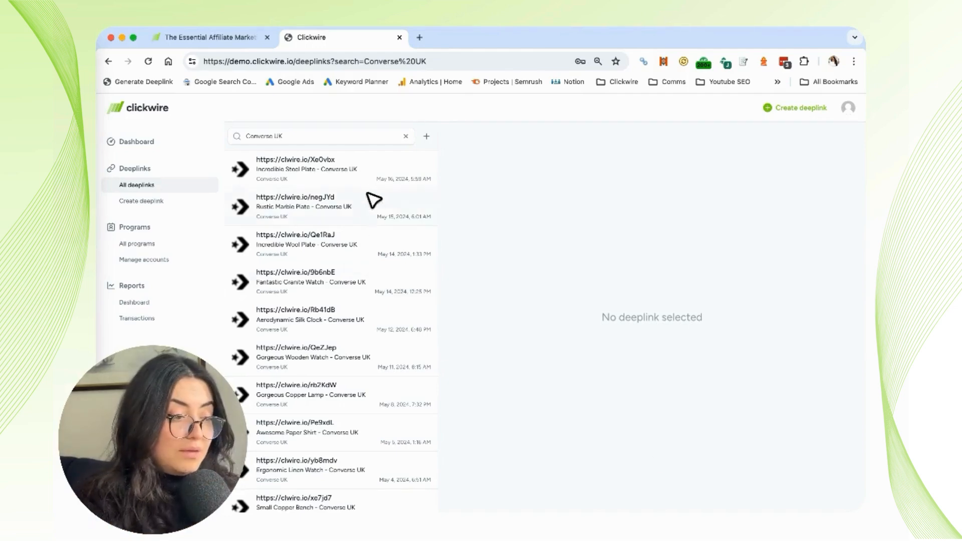
left_click(304, 206)
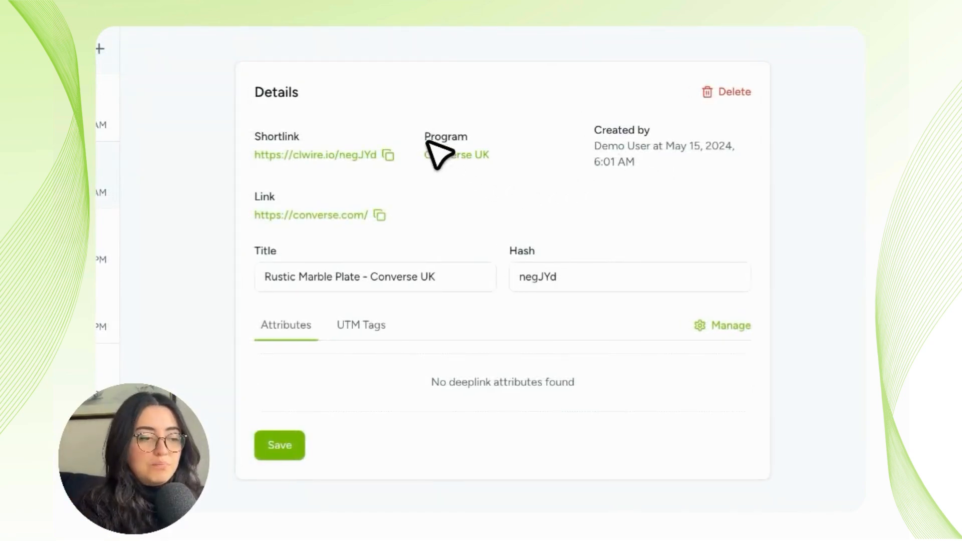
left_click(361, 324)
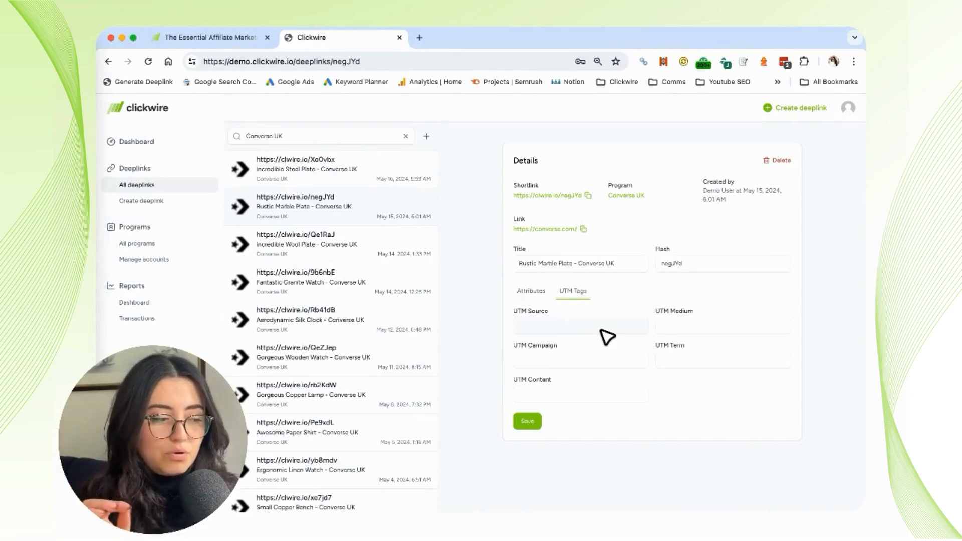
left_click(138, 243)
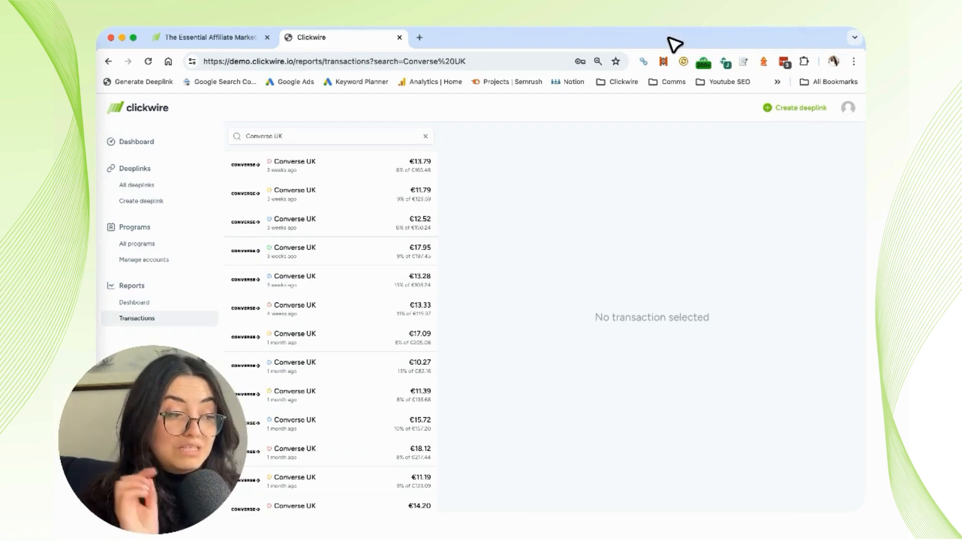
mouse_move(312, 223)
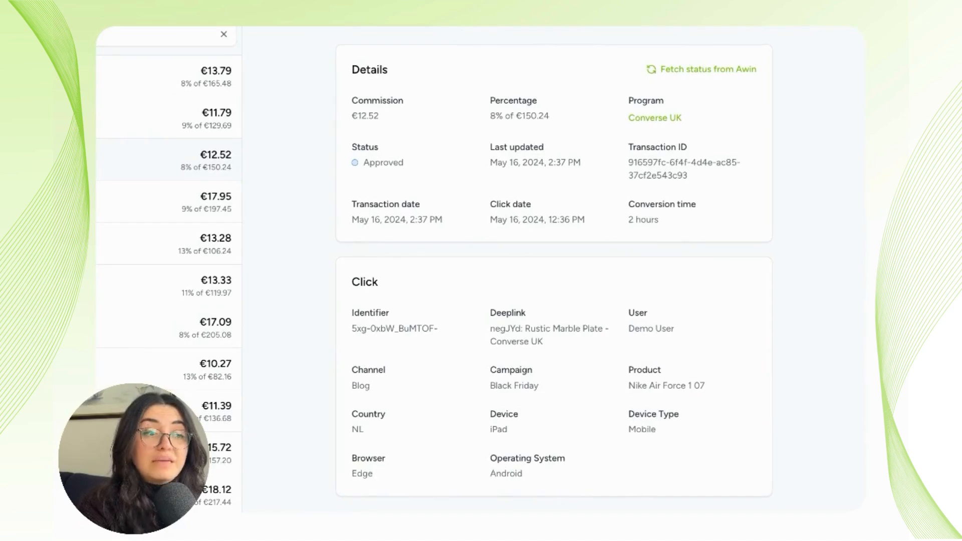
mouse_move(535, 88)
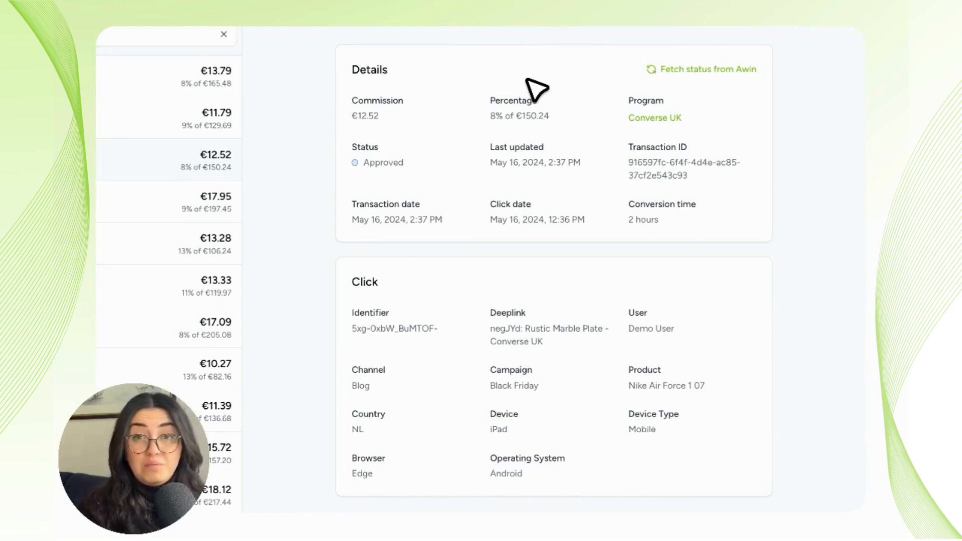
mouse_move(367, 170)
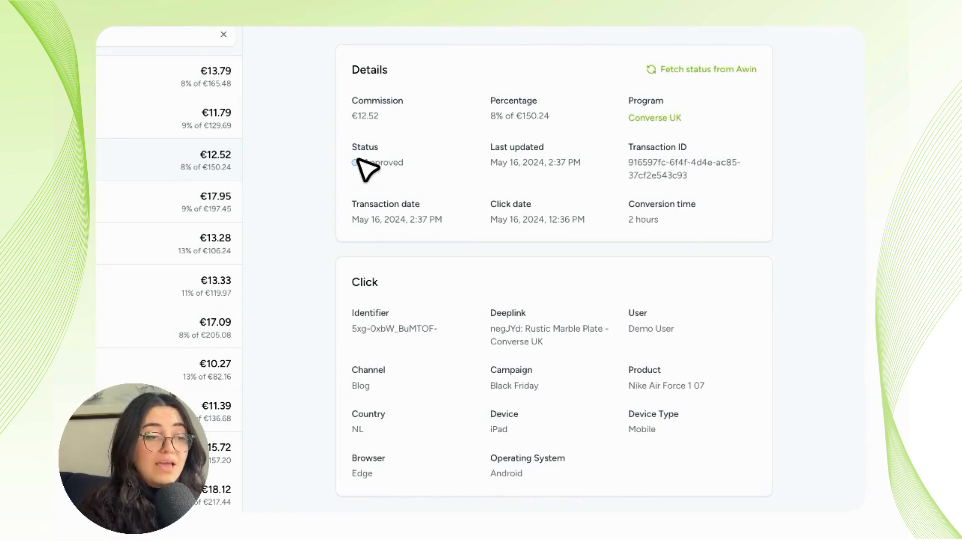
mouse_move(368, 163)
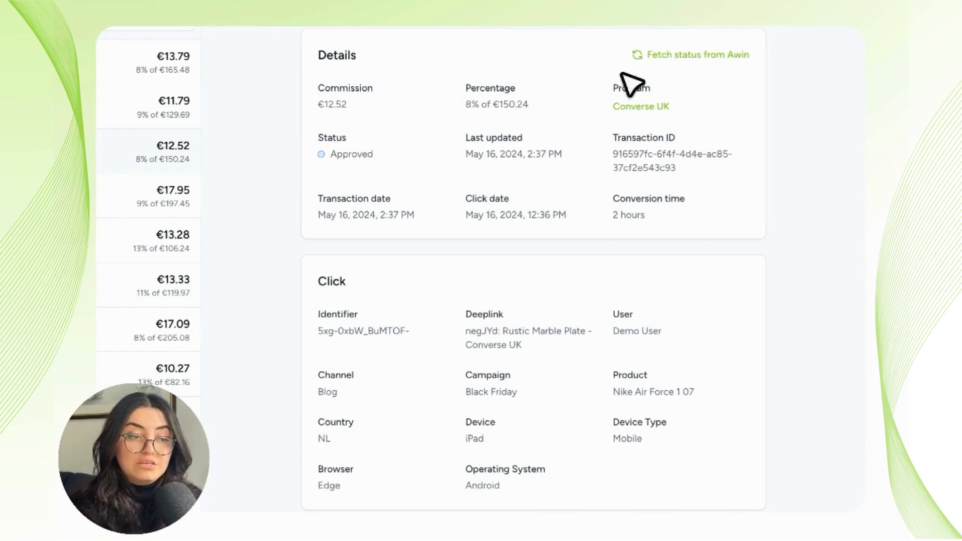
mouse_move(671, 64)
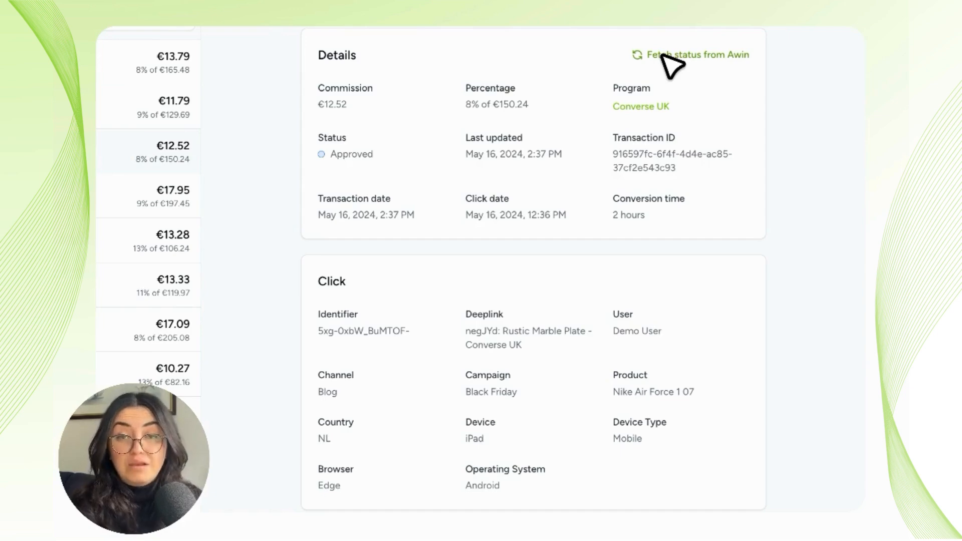
mouse_move(808, 385)
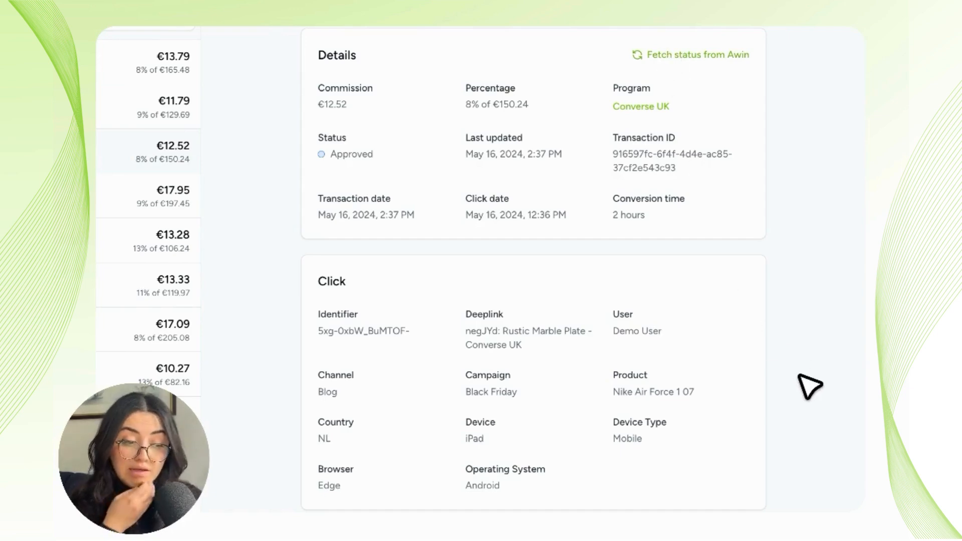
mouse_move(632, 328)
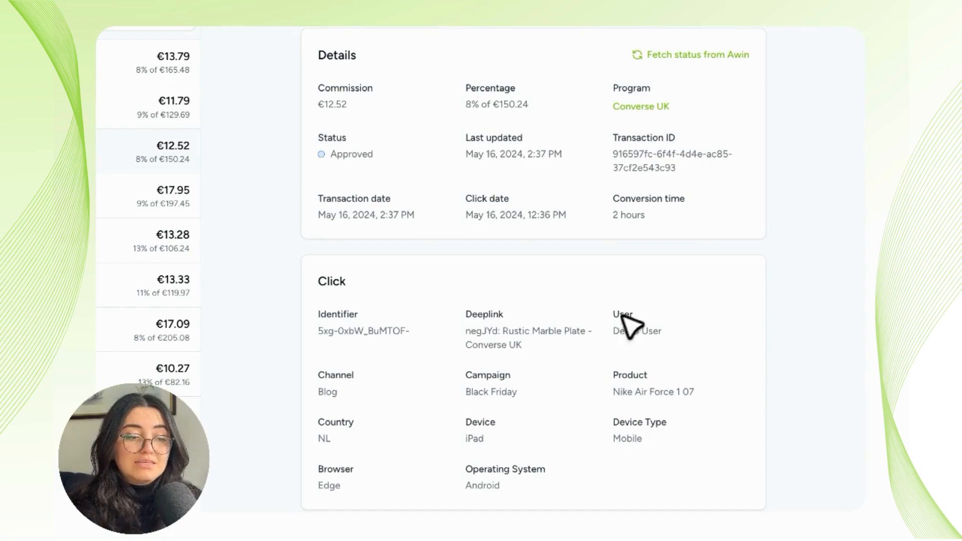